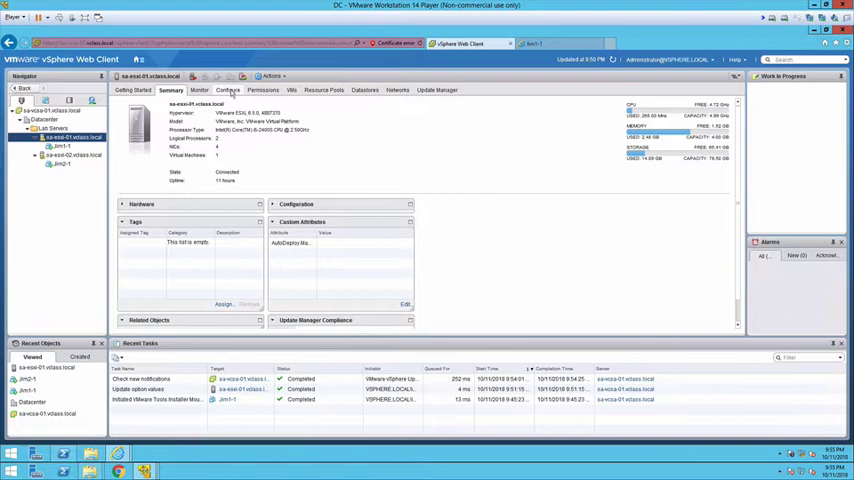
Show the host's Virtual switches list under Configure > Networking.
left_click(228, 90)
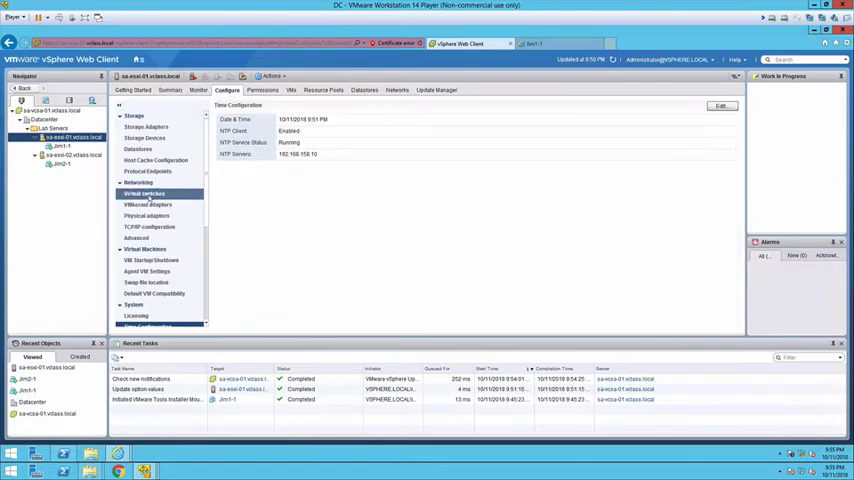
left_click(144, 192)
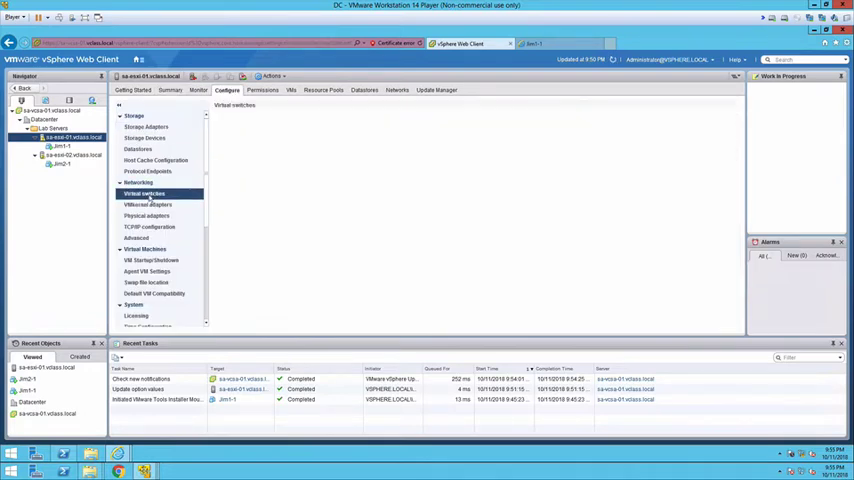
left_click(144, 192)
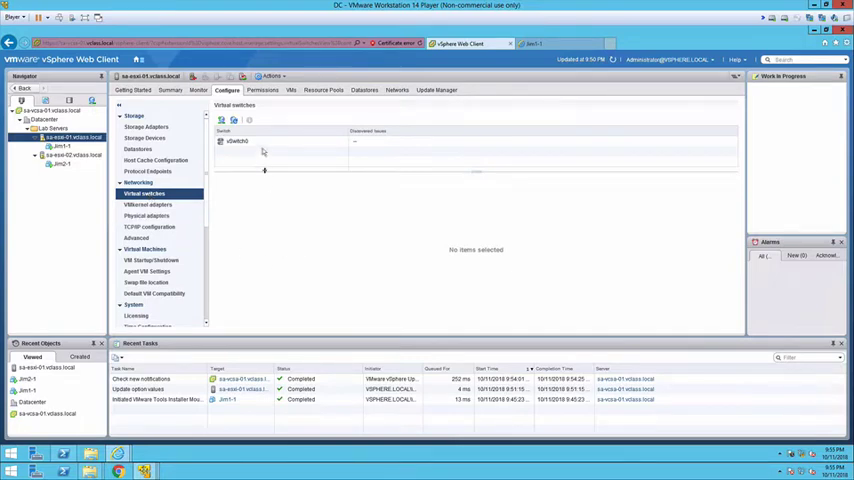
Select vSwitch0 to display its Management Network and VM Network topology.
left_click(236, 140)
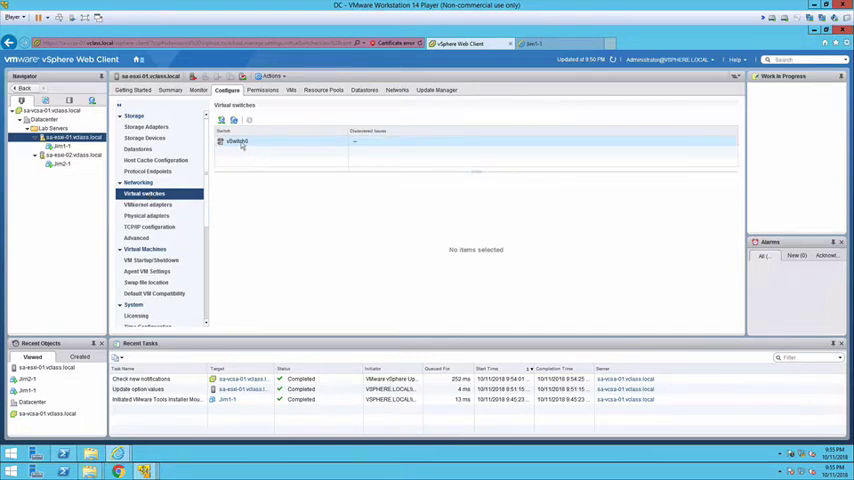
left_click(238, 140)
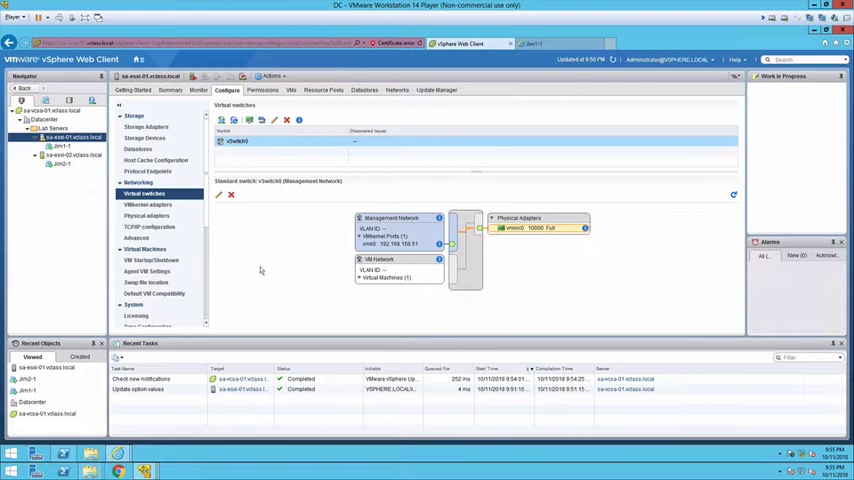
mouse_move(416, 228)
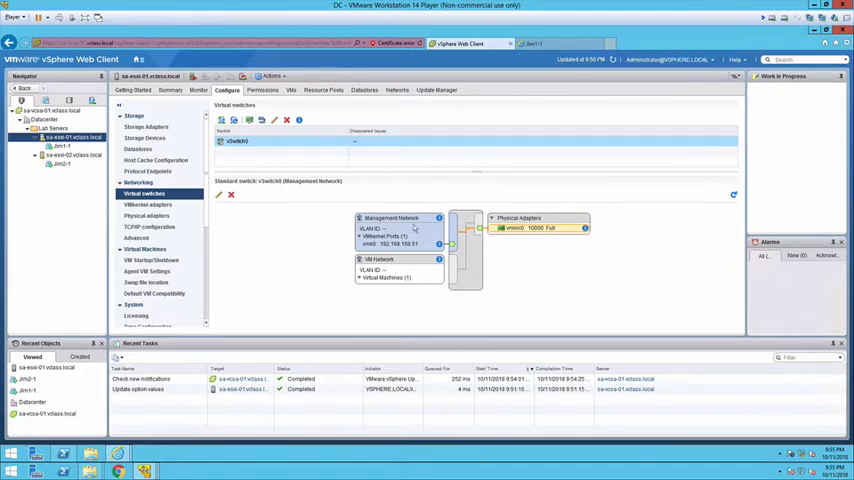
mouse_move(420, 232)
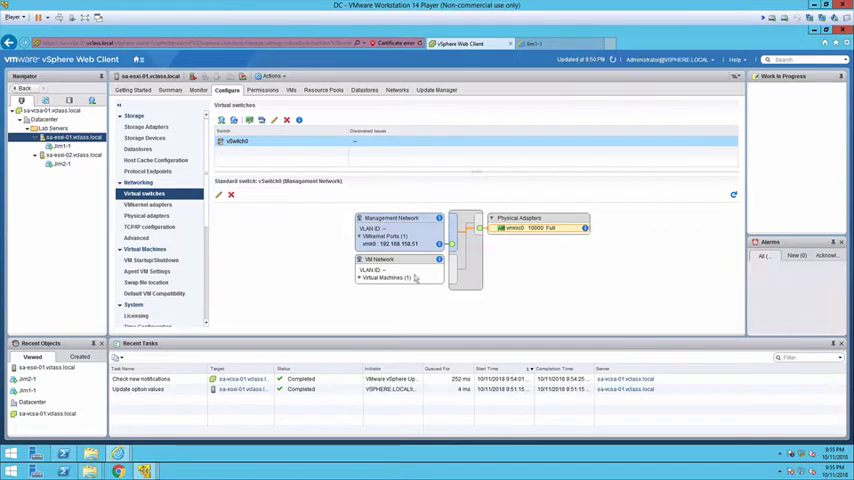
mouse_move(398, 284)
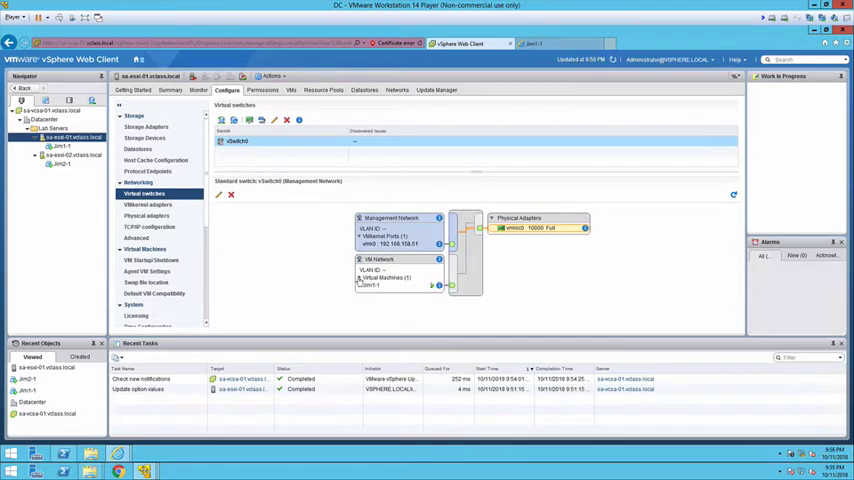
mouse_move(376, 292)
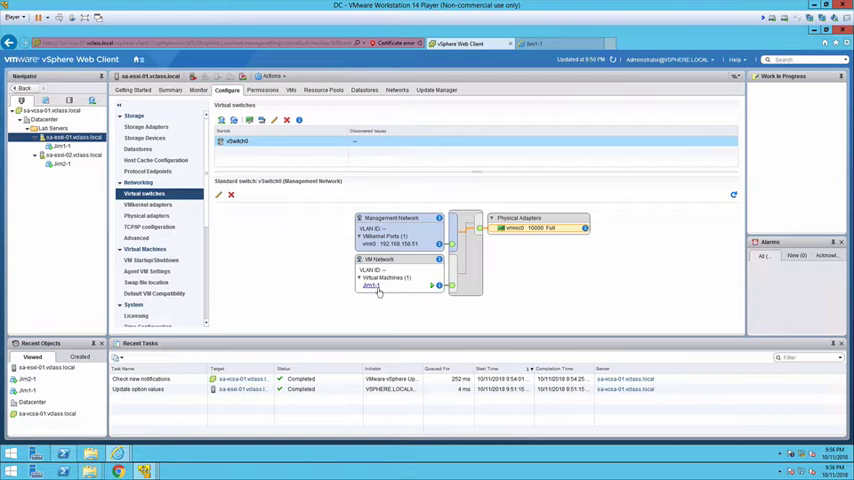
mouse_move(548, 272)
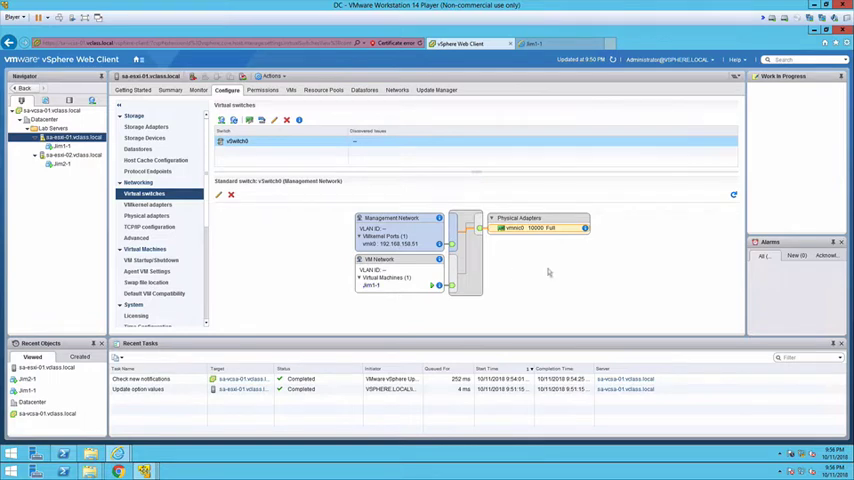
mouse_move(516, 244)
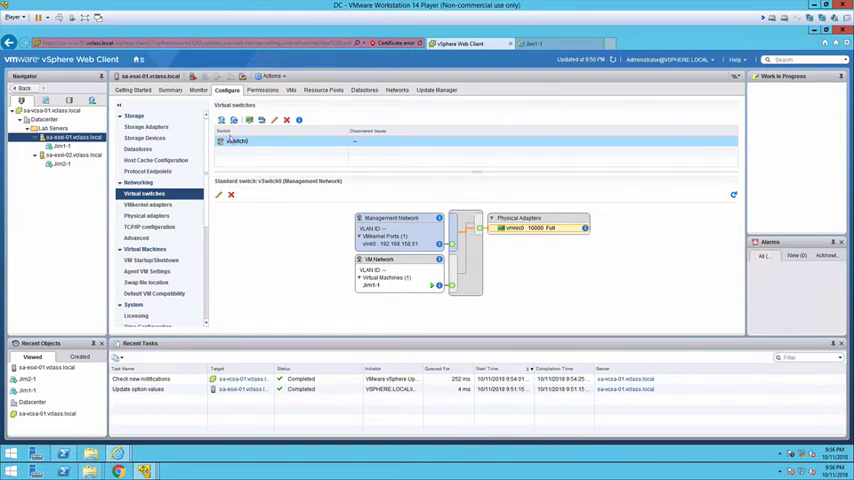
Start Add Networking with a virtual machine port group on a new standard switch.
left_click(220, 120)
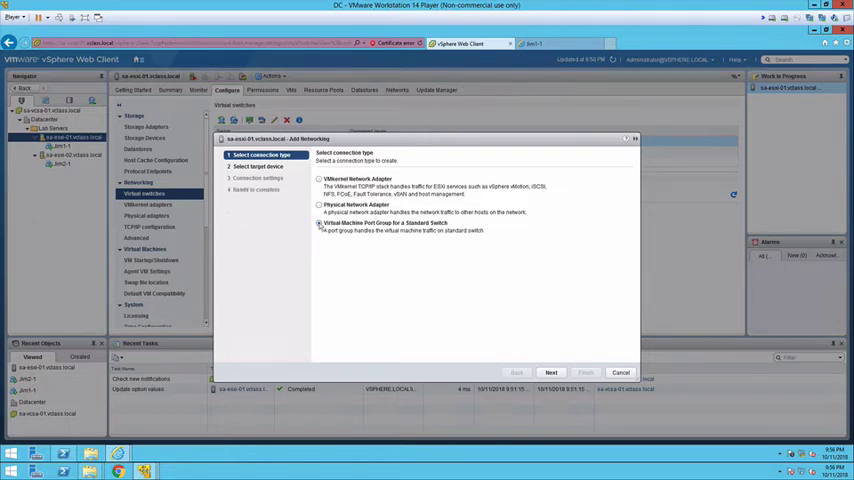
left_click(552, 372)
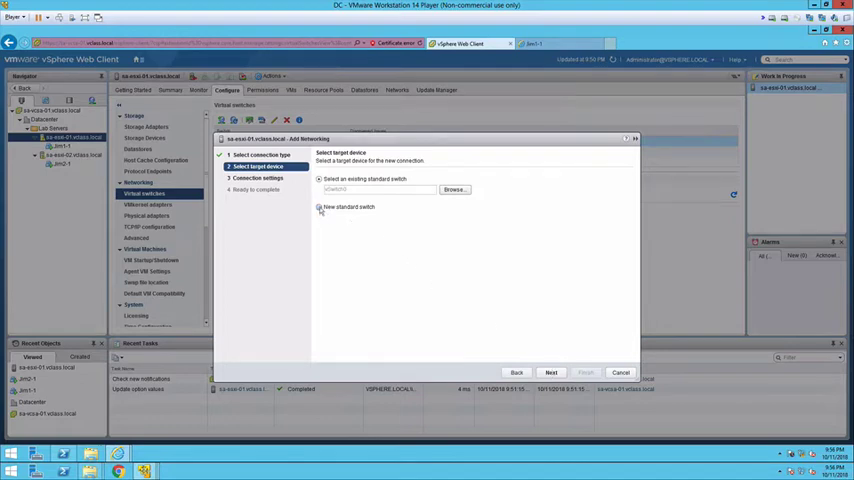
left_click(320, 208)
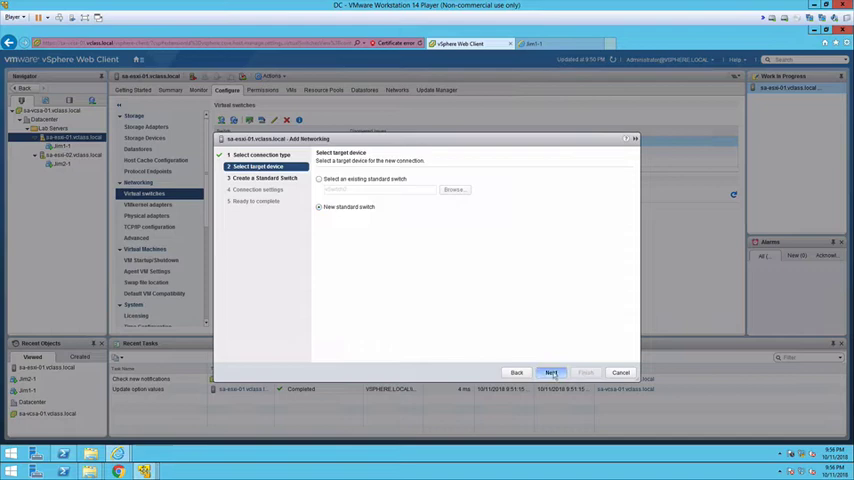
left_click(552, 372)
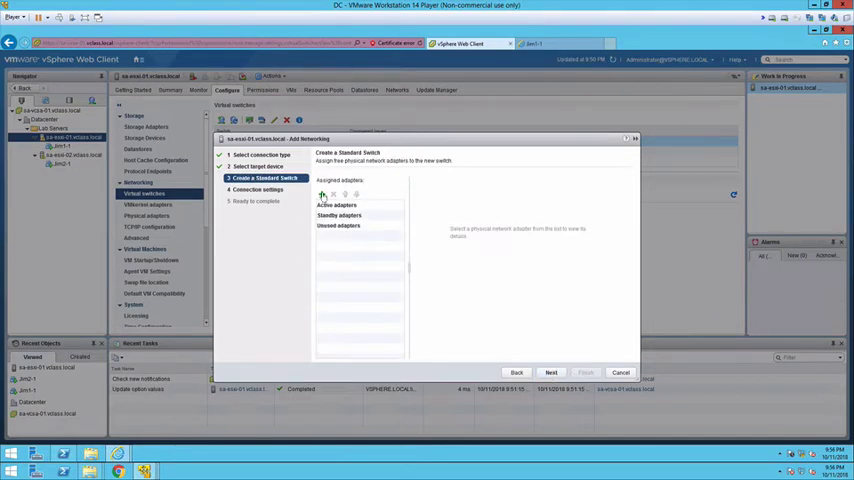
Assign vmnic1 to the new switch and label the port group Production, reaching the review page.
left_click(322, 194)
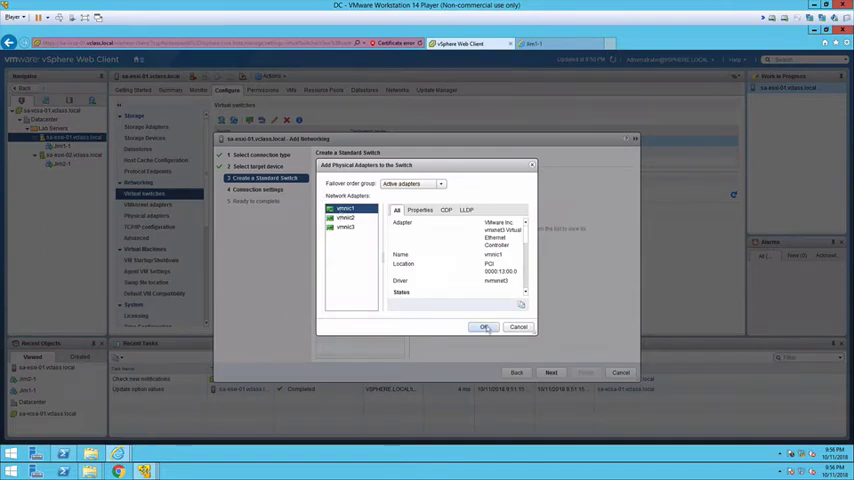
left_click(484, 328)
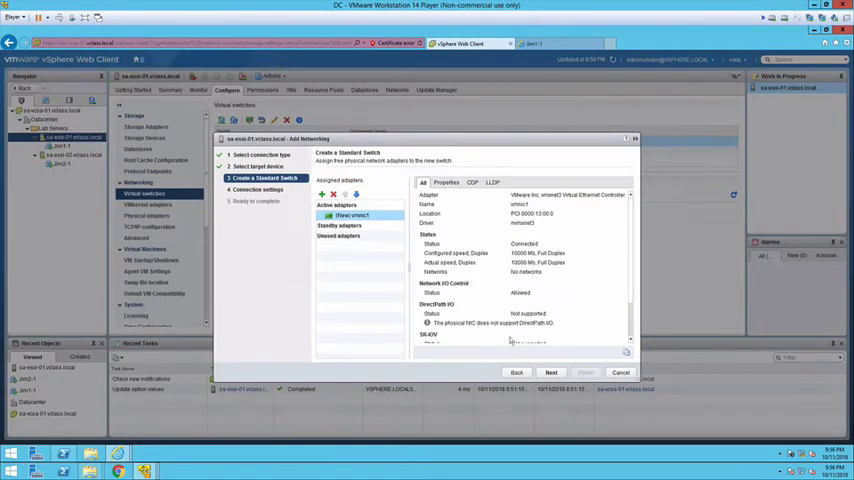
left_click(552, 372)
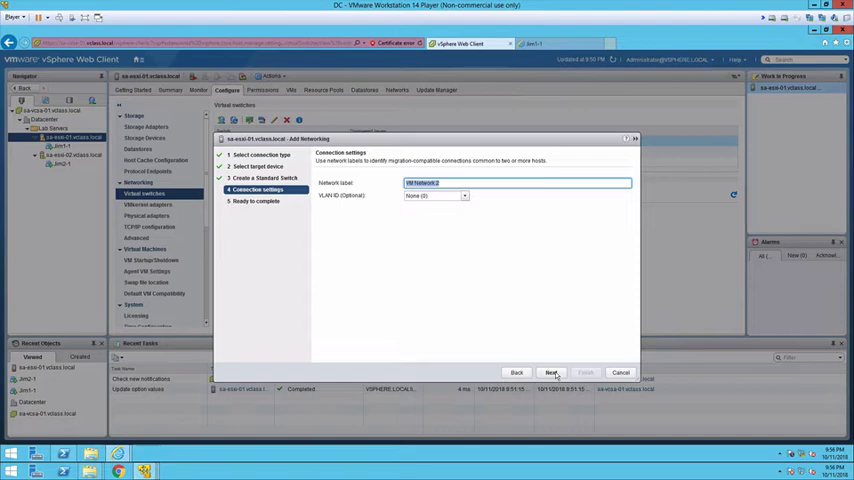
type("Production")
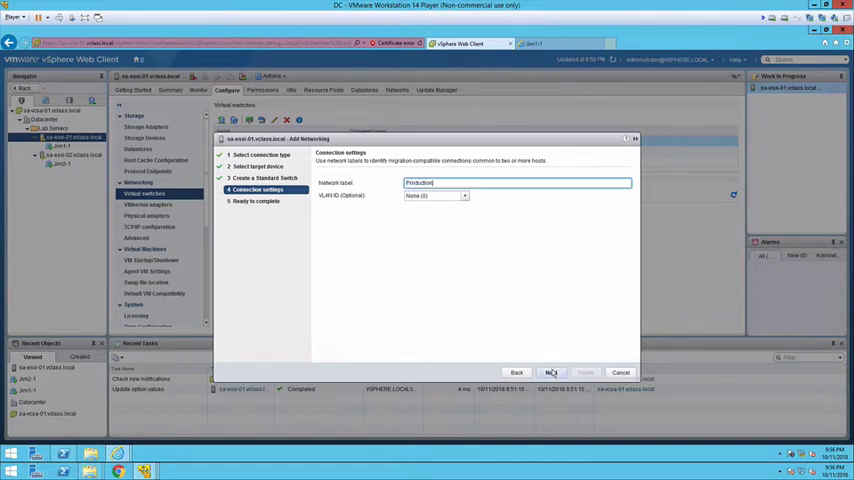
left_click(552, 372)
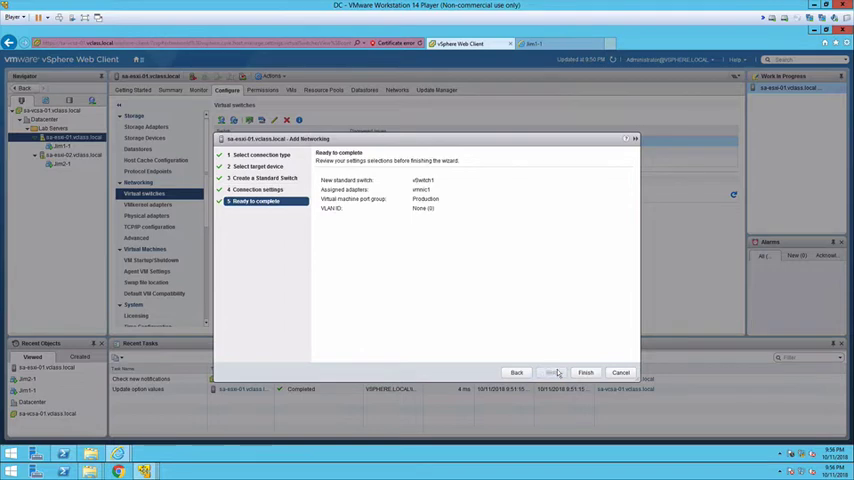
Finish creating vSwitch1 and display its Production port group and vmnic1 topology.
left_click(584, 372)
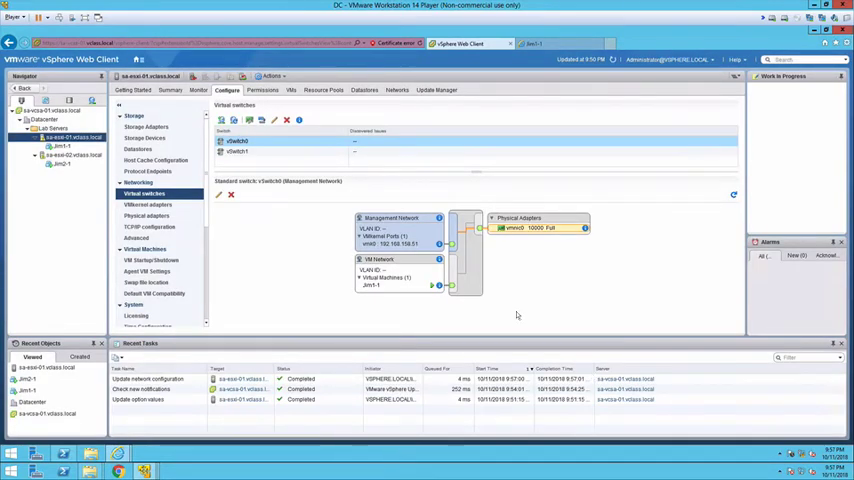
left_click(236, 152)
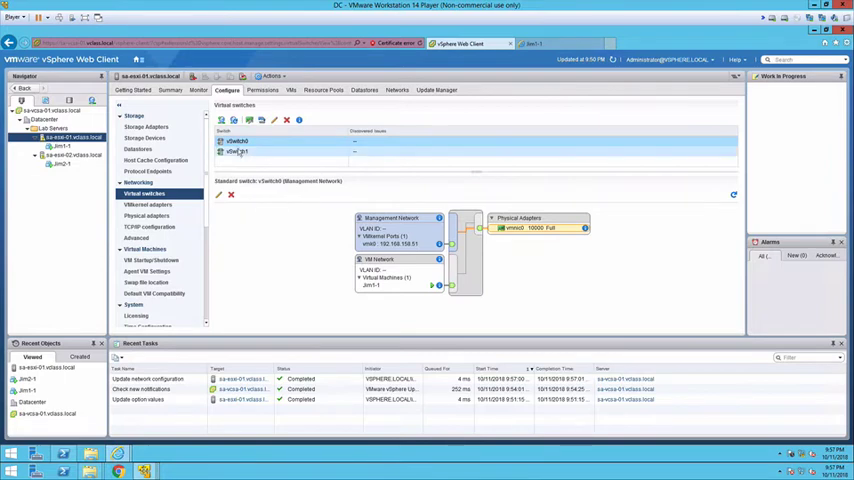
left_click(238, 152)
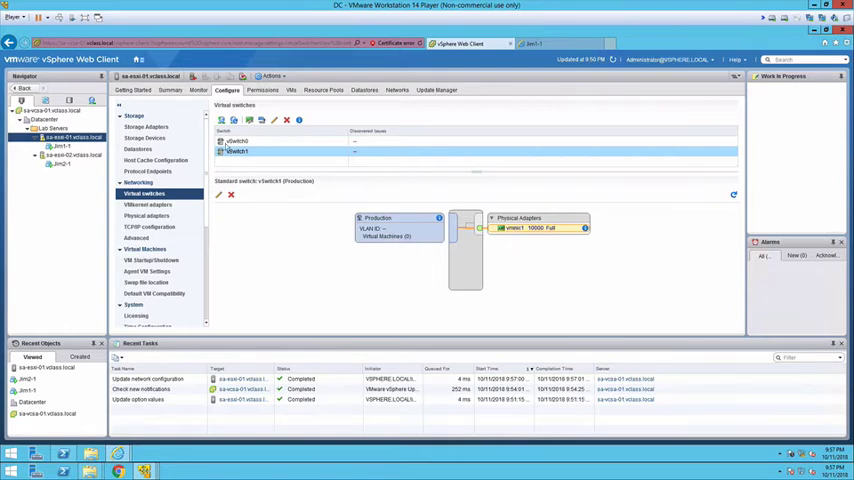
Select the Windows Server virtual machine in the inventory tree to show its Summary.
left_click(62, 146)
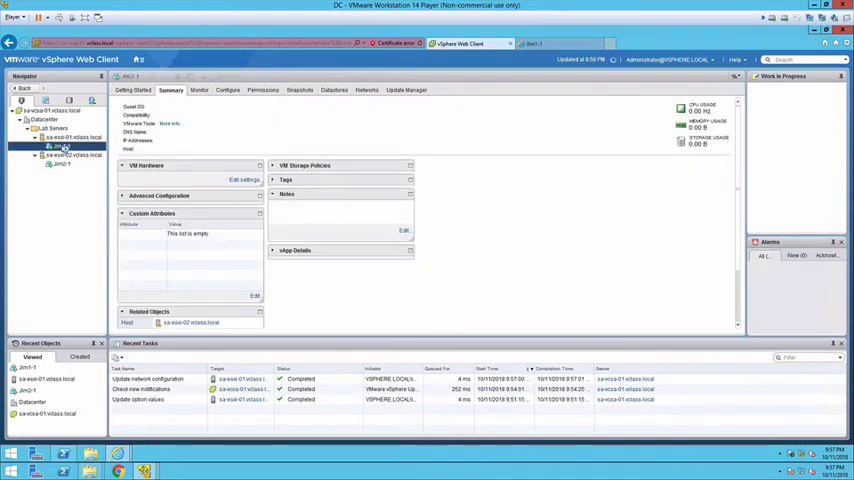
left_click(64, 160)
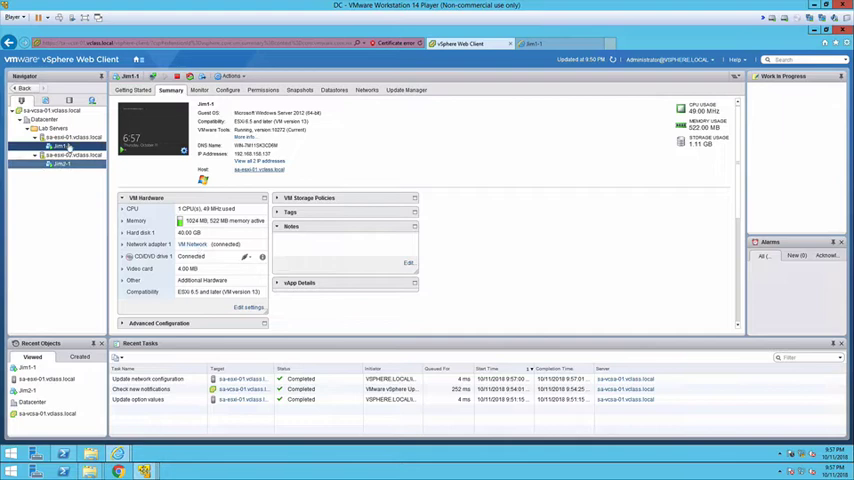
In Edit Settings, connect Network adapter 1 to the Production port group and apply.
right_click(60, 156)
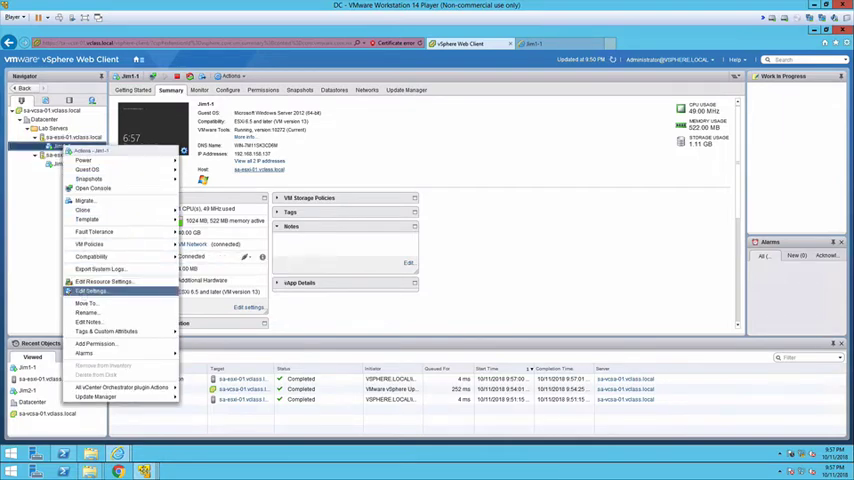
left_click(92, 292)
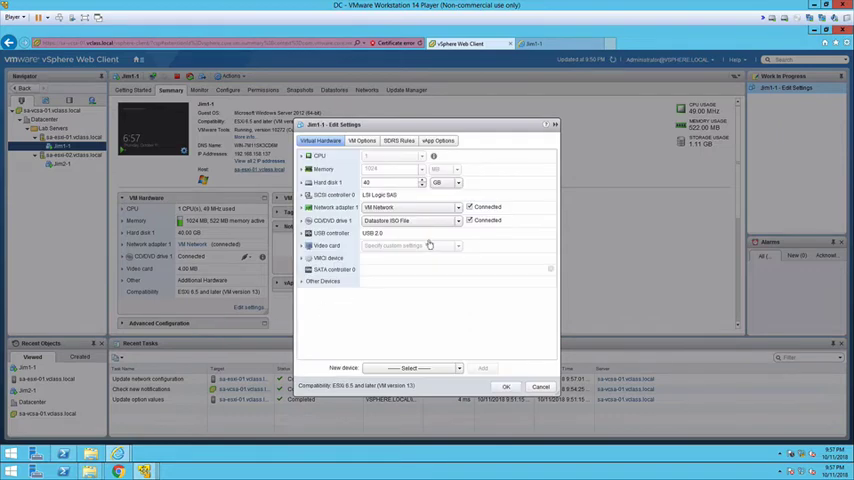
left_click(458, 208)
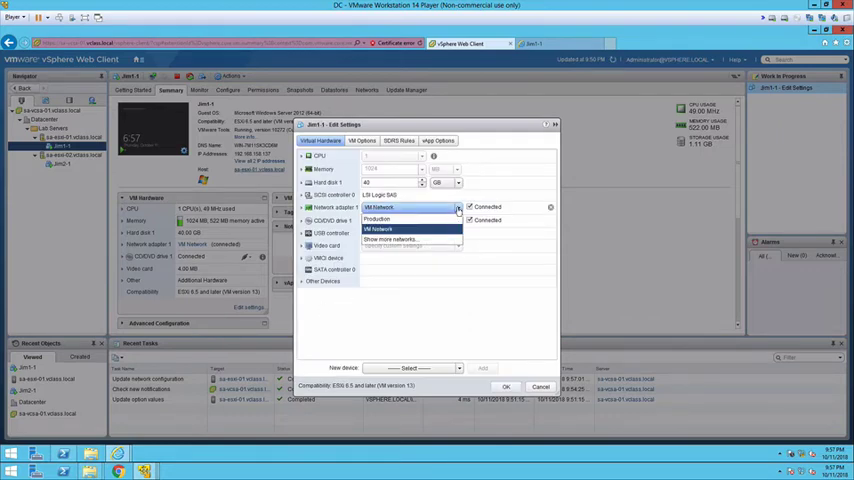
left_click(378, 220)
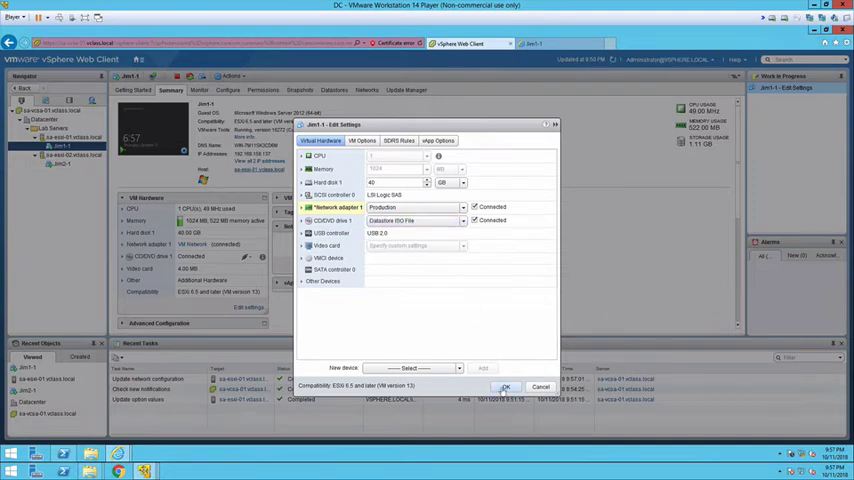
left_click(504, 388)
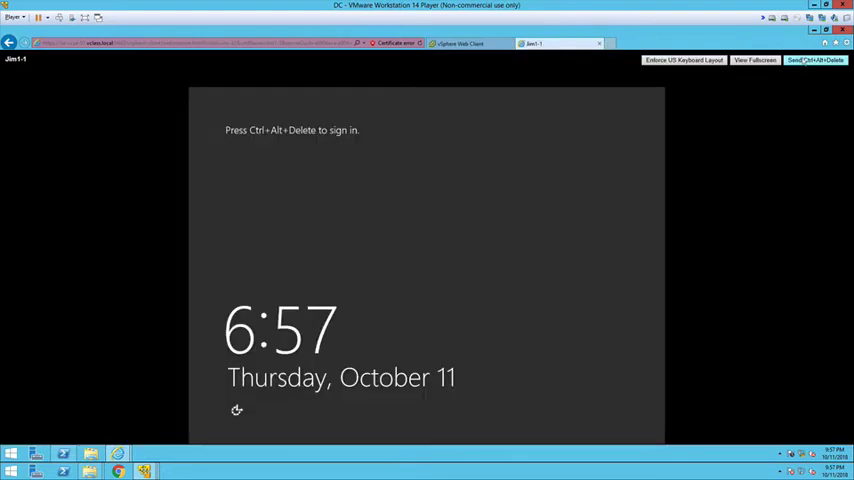
Send Ctrl+Alt+Delete in the VM console to reach the Windows sign-in.
left_click(816, 60)
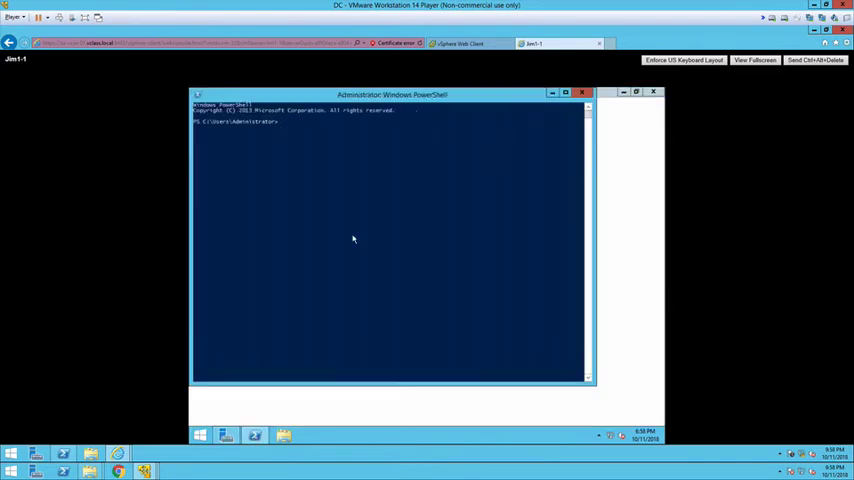
Run ipconfig /release in PowerShell, then return to the vSphere Web Client tab.
type("ipco")
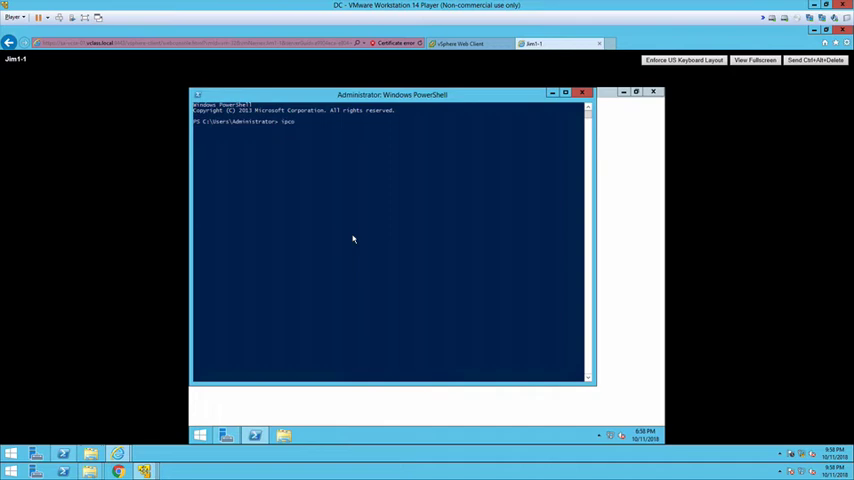
type("config")
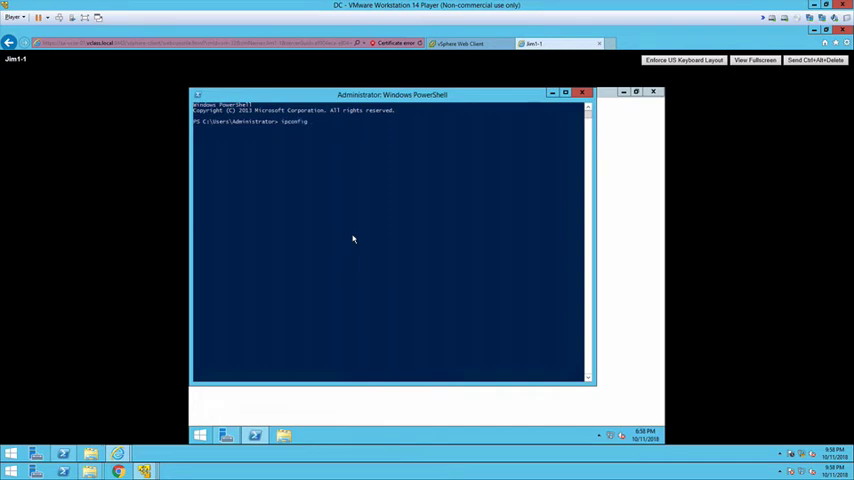
type("/release")
type("ipconfig /renew")
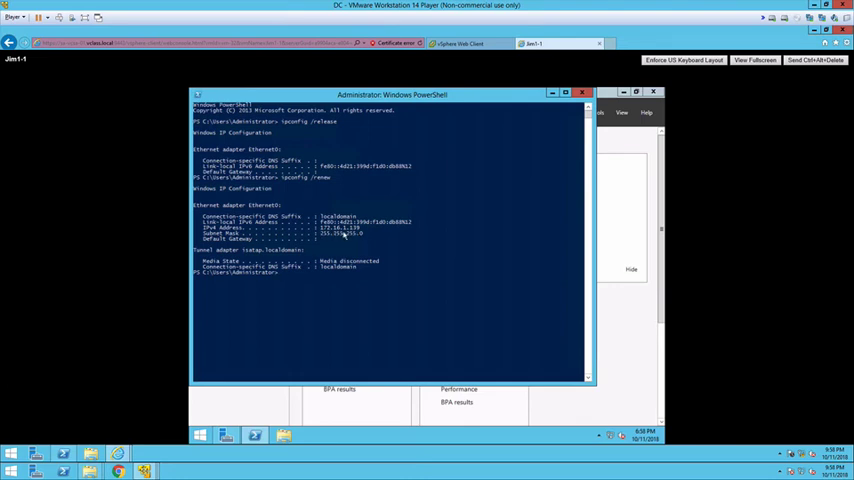
left_click(458, 44)
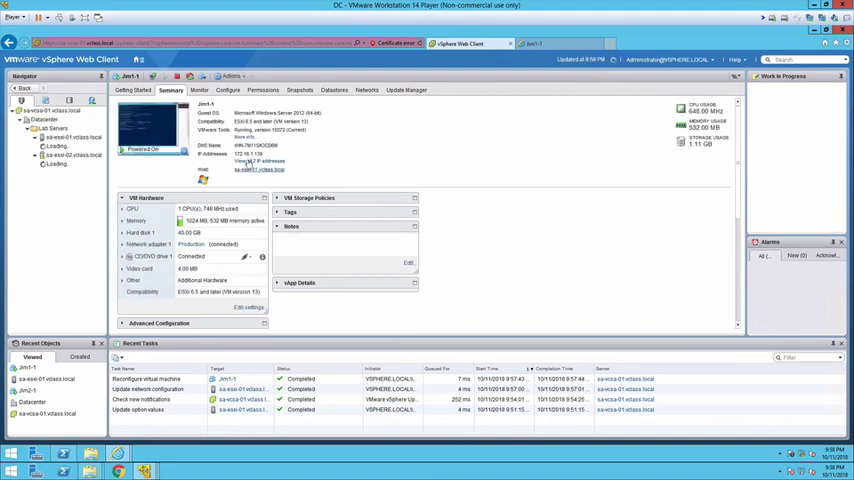
Refresh the VM Summary so it reports the Production network and new IP.
left_click(60, 146)
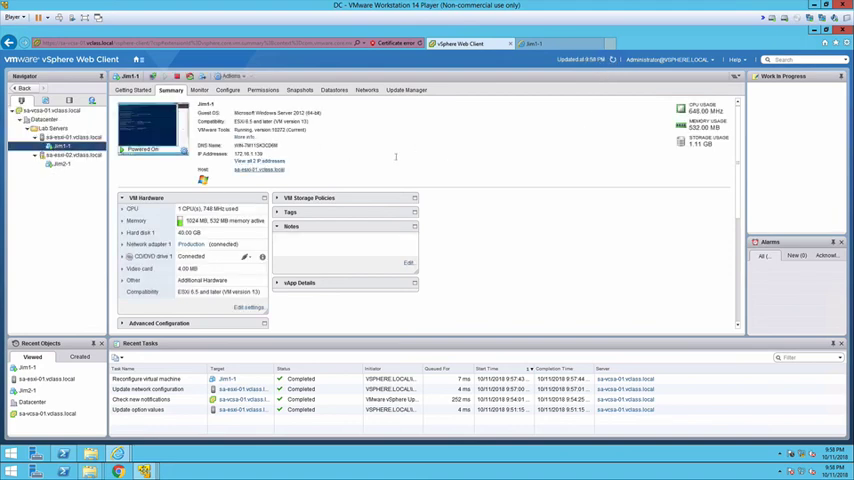